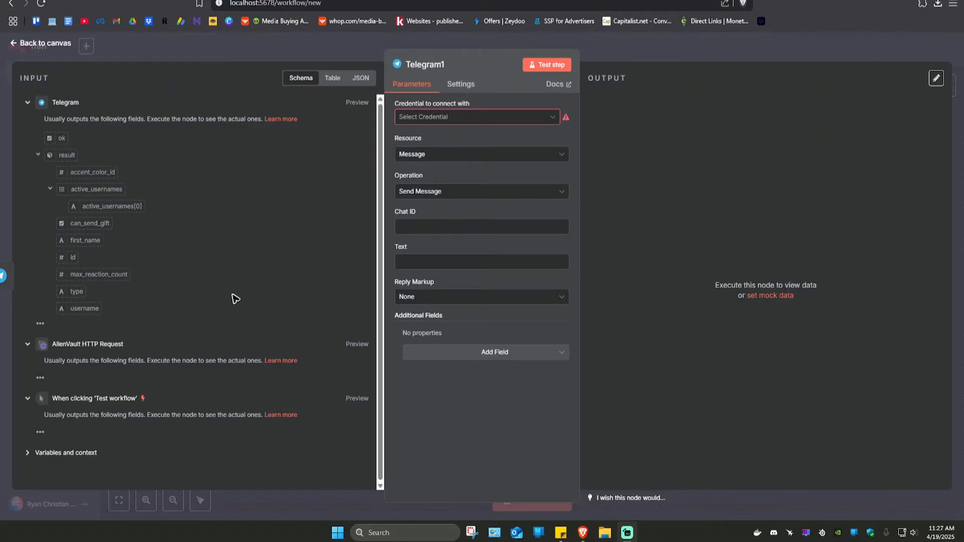
mouse_move(302, 331)
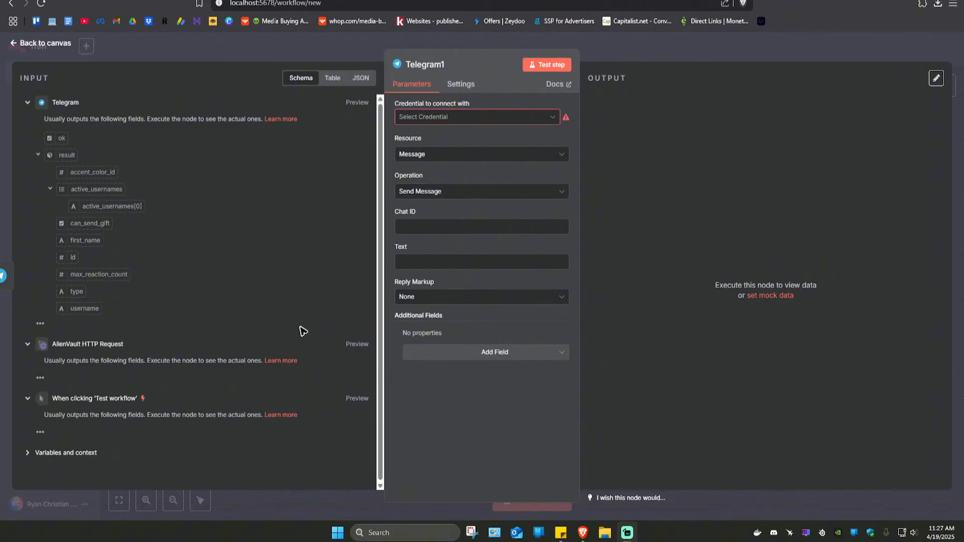
mouse_move(326, 171)
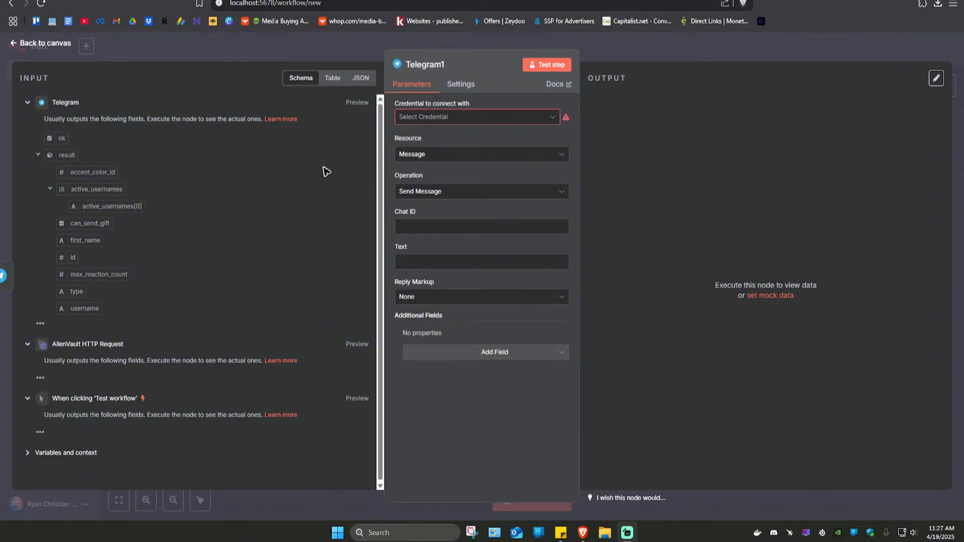
mouse_move(359, 304)
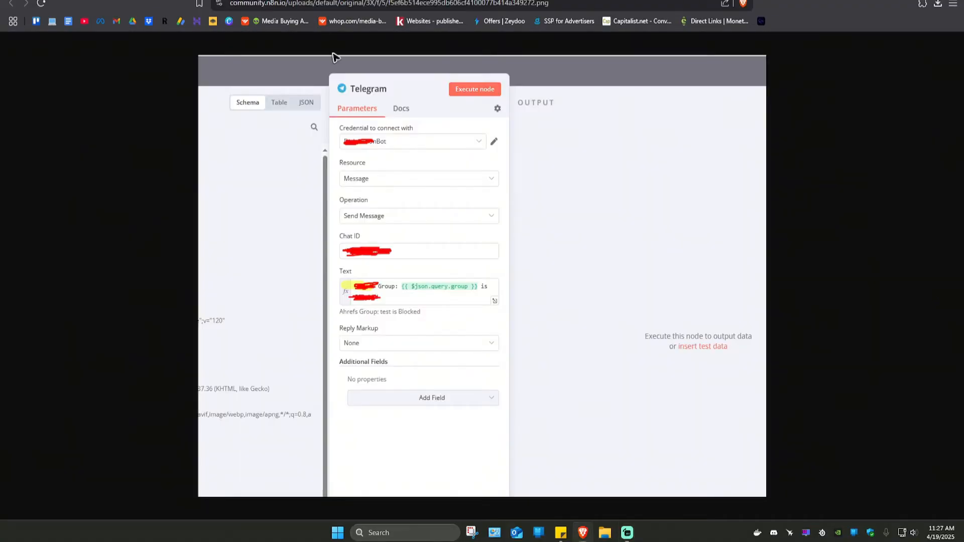
mouse_move(492, 233)
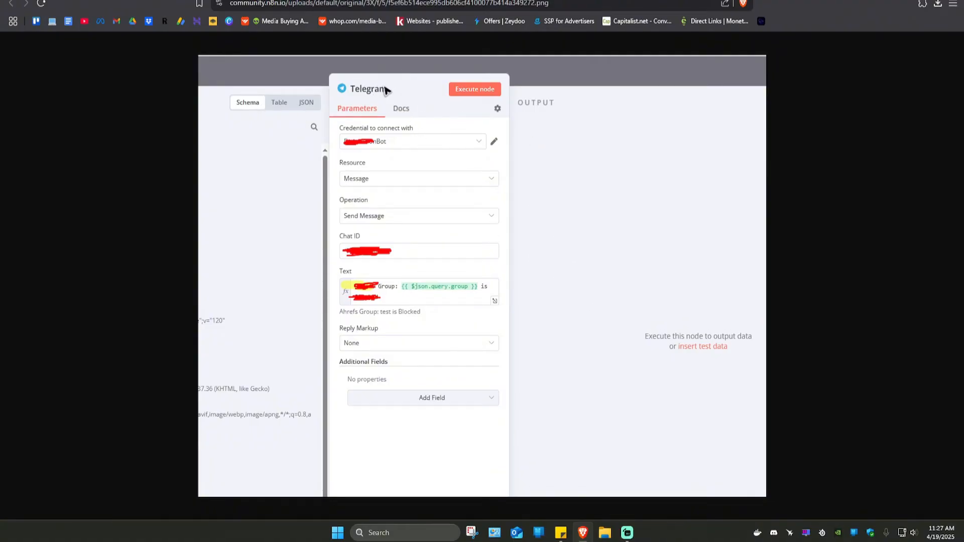
mouse_move(377, 155)
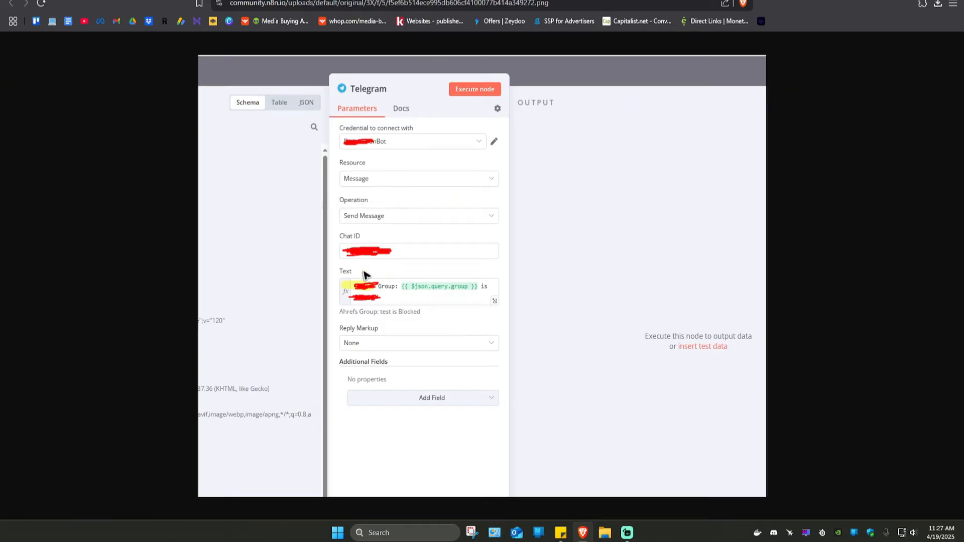
mouse_move(354, 286)
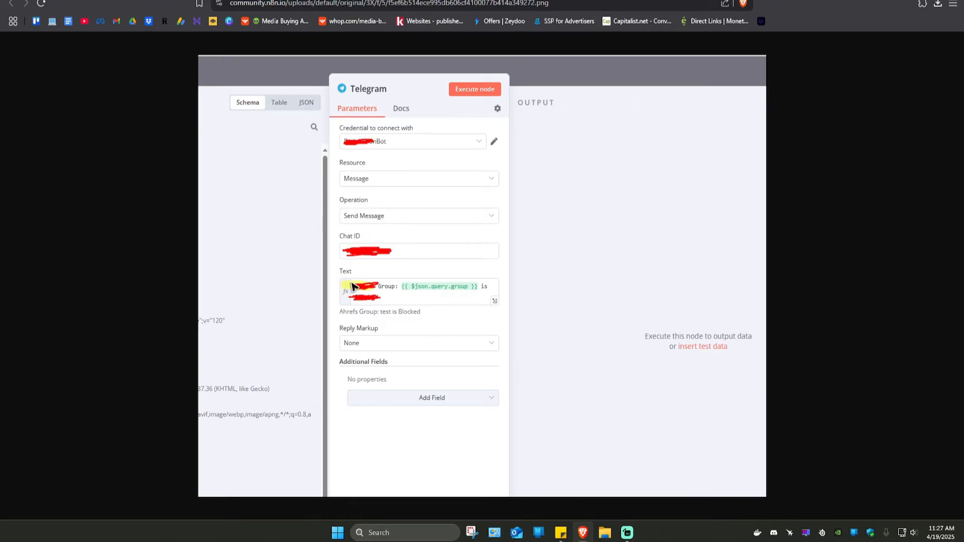
mouse_move(377, 309)
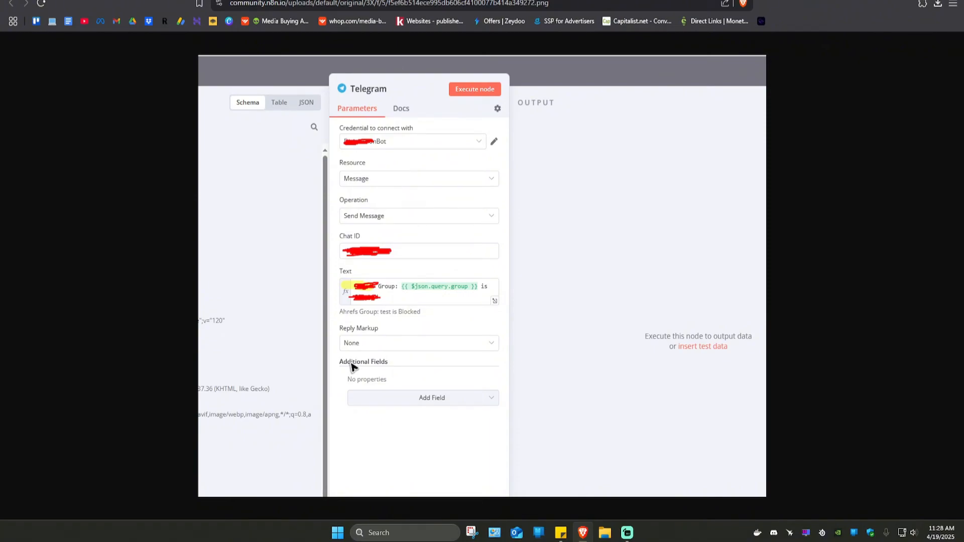
mouse_move(447, 406)
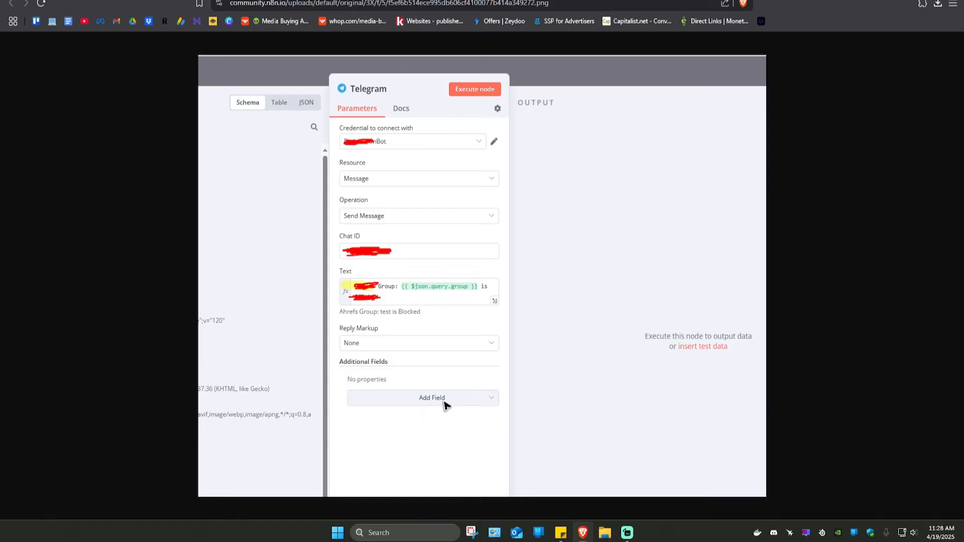
mouse_move(407, 33)
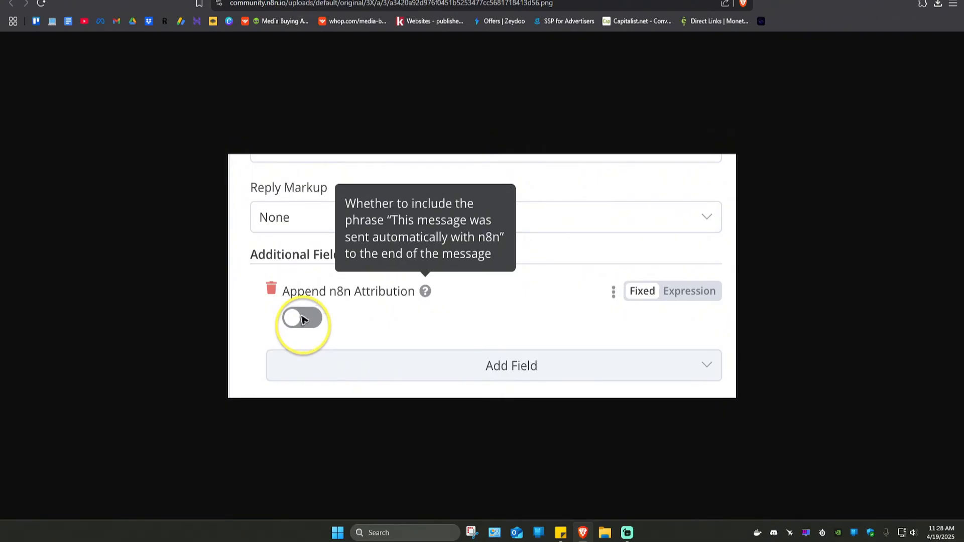
mouse_move(302, 322)
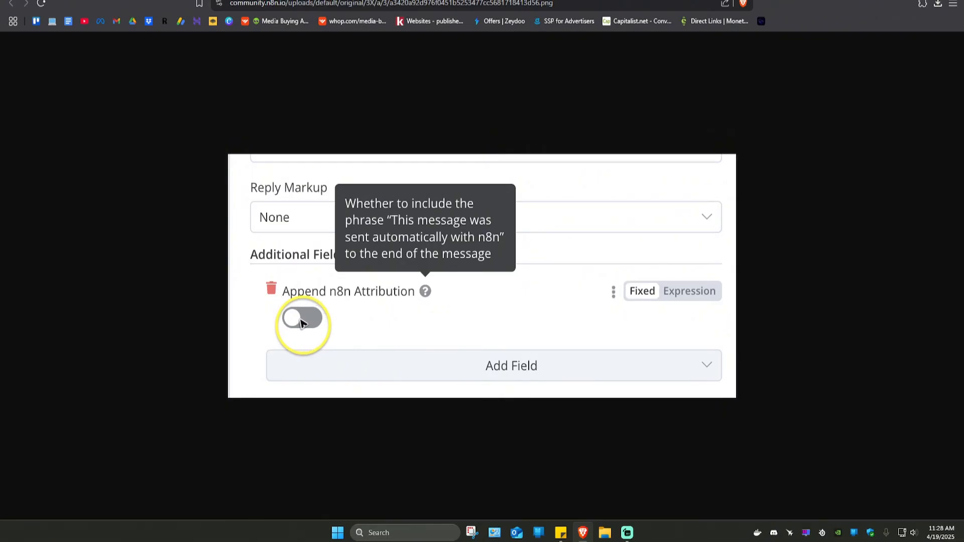
mouse_move(310, 330)
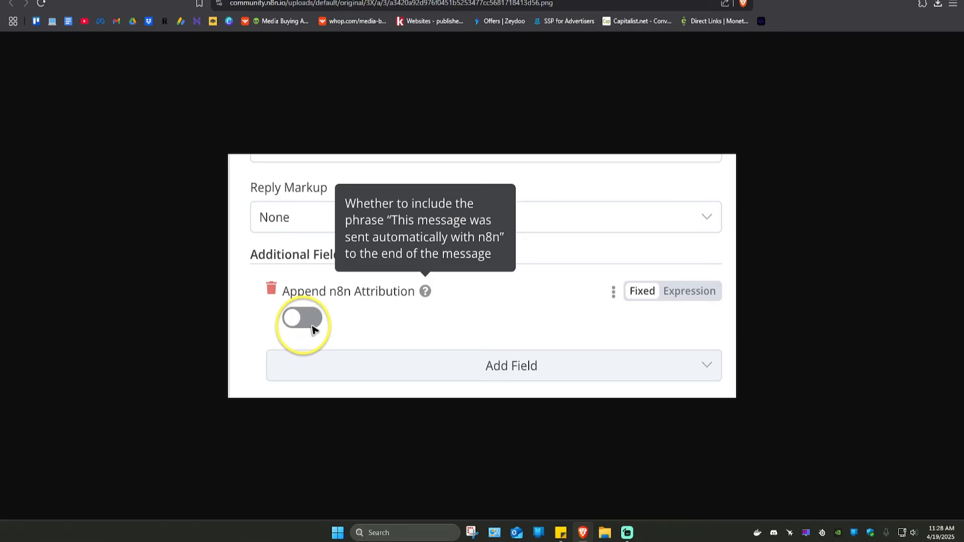
mouse_move(348, 322)
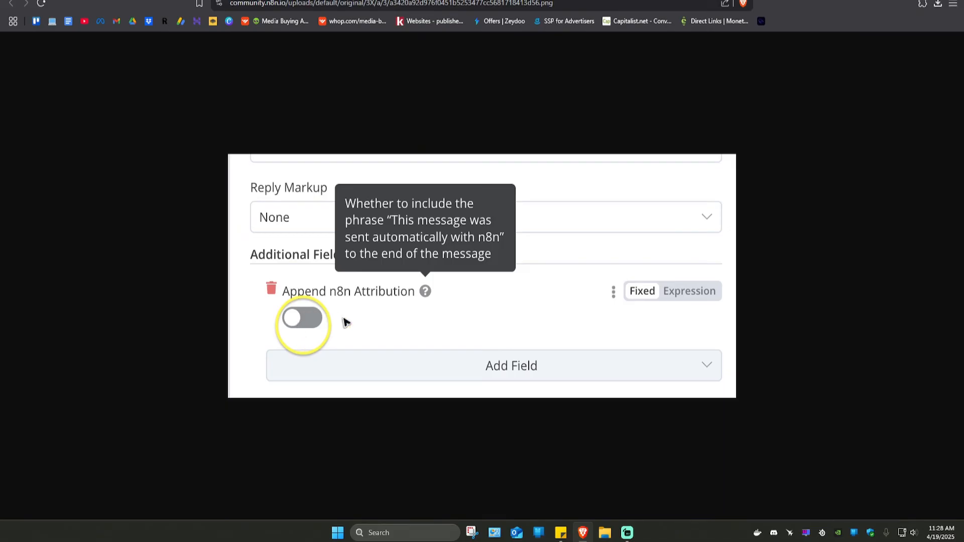
mouse_move(370, 344)
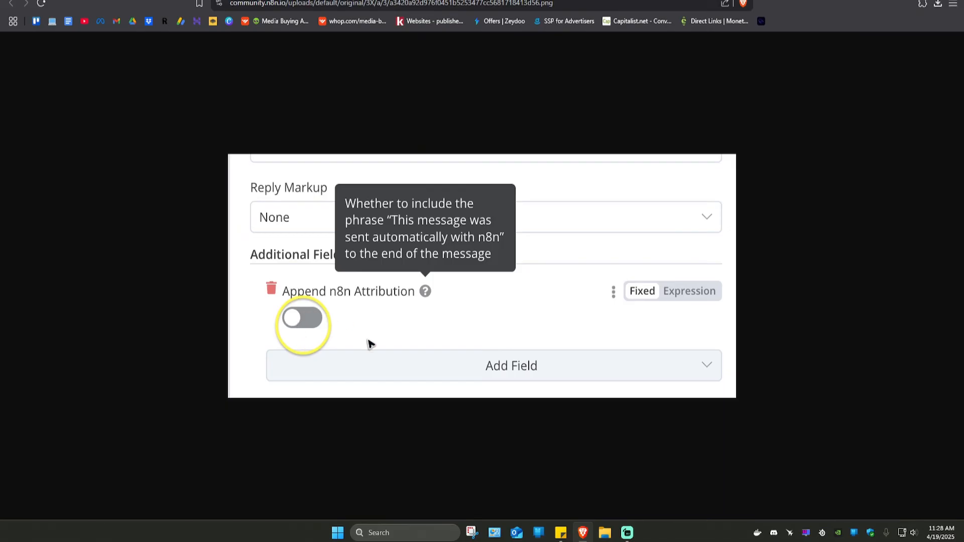